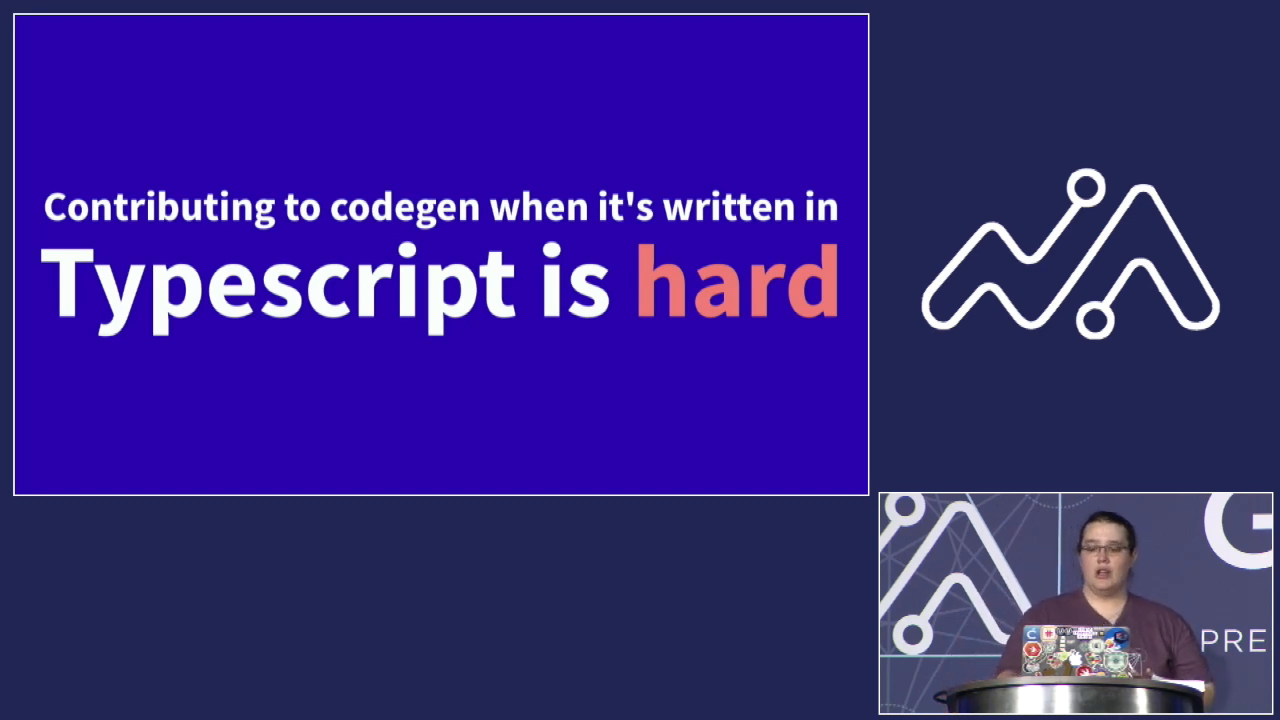
pyautogui.press('Right')
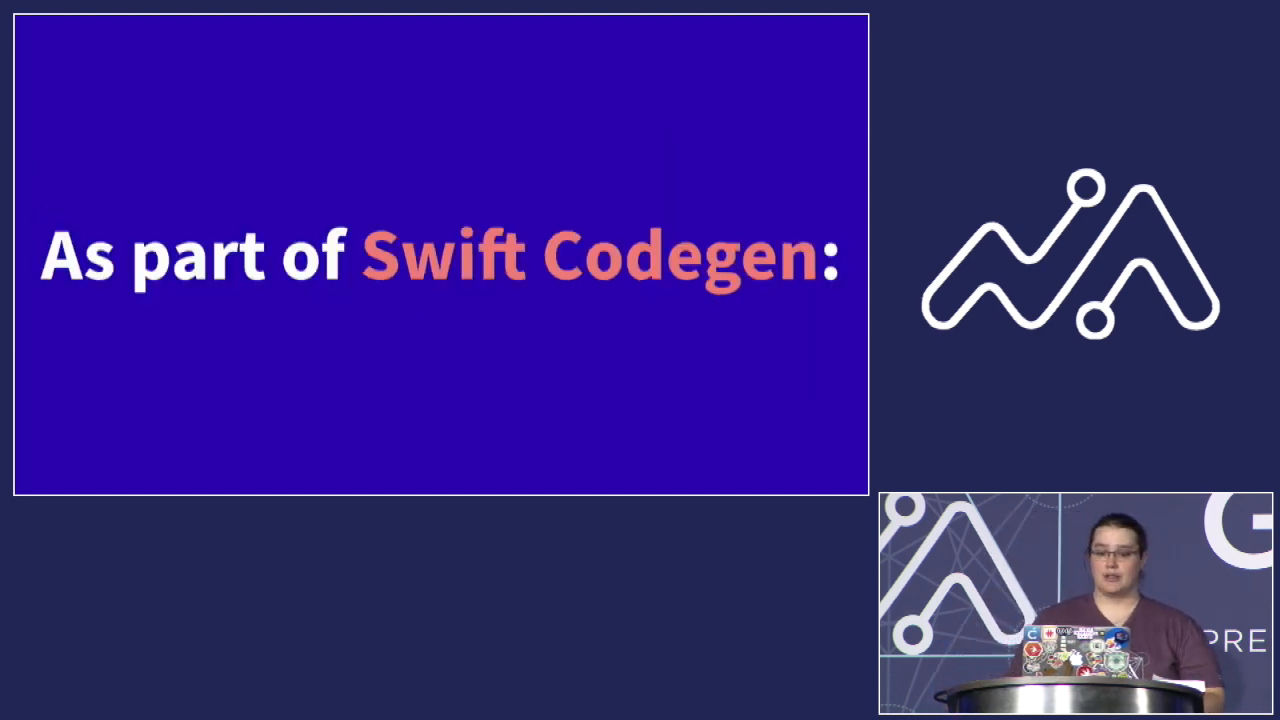
pyautogui.press('right')
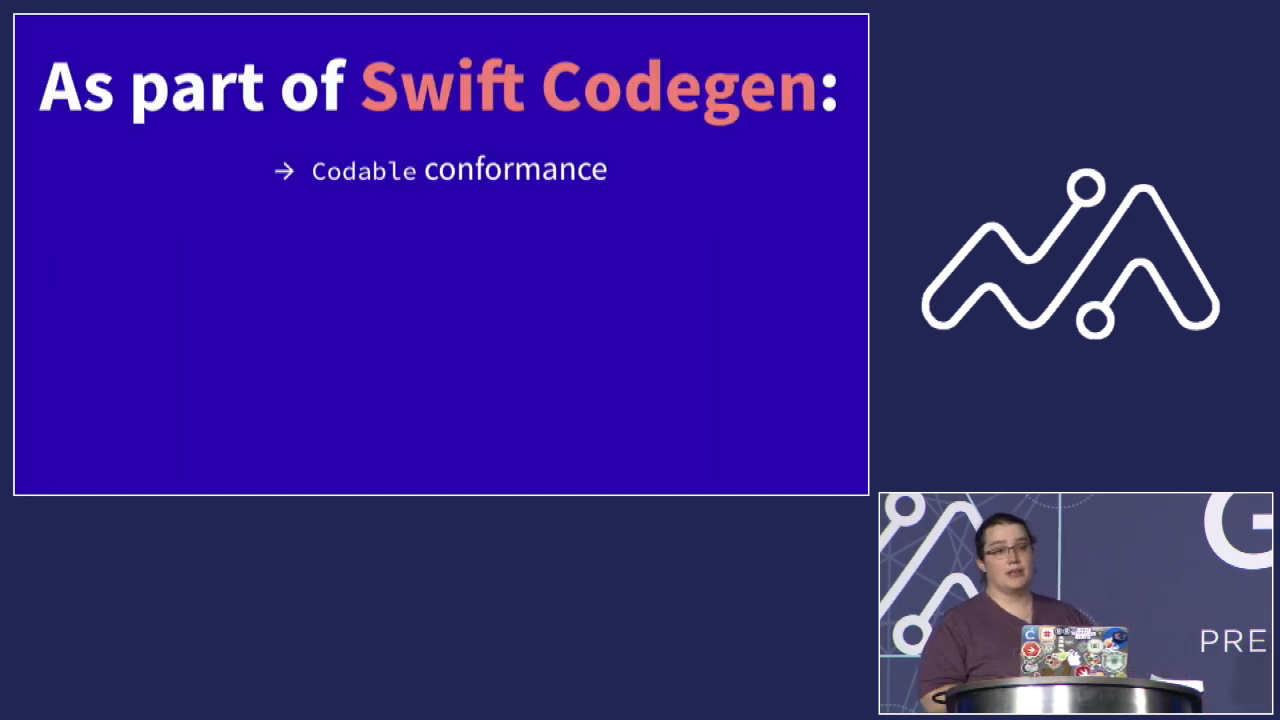